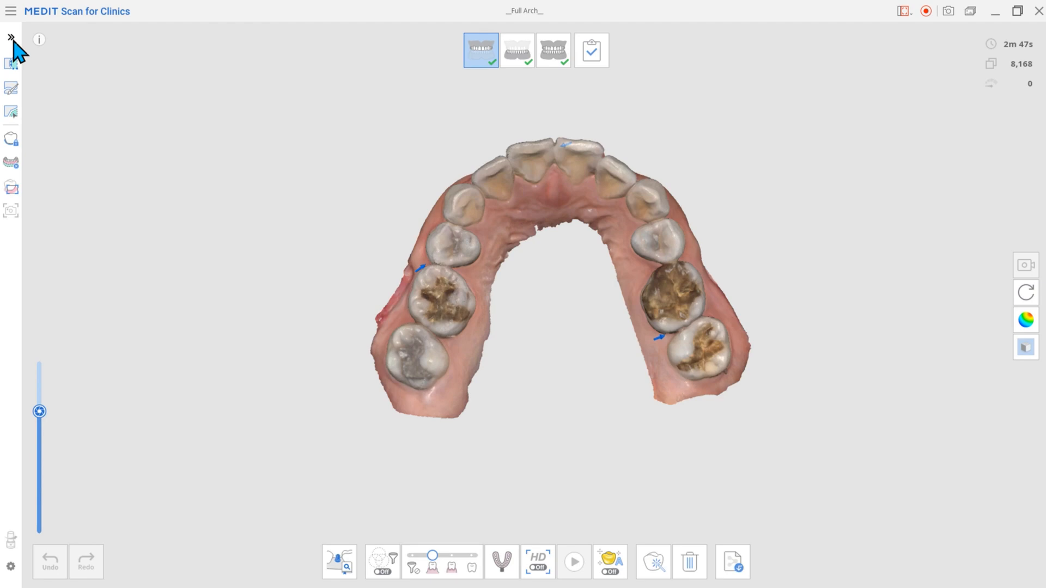
mouse_move(11, 37)
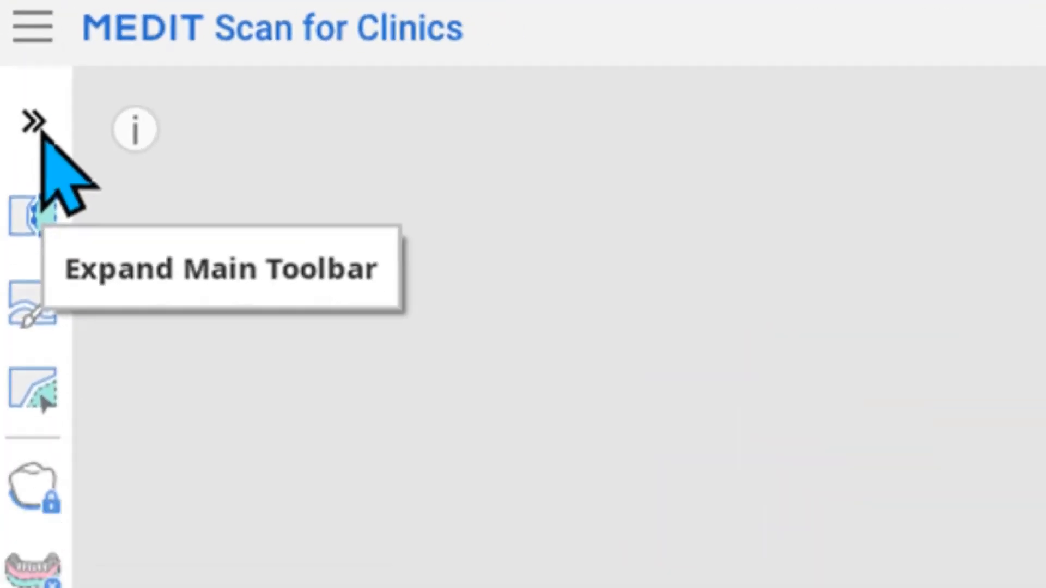
Expand the main toolbar, collapse it back to icons, and start the arch scan.
left_click(32, 122)
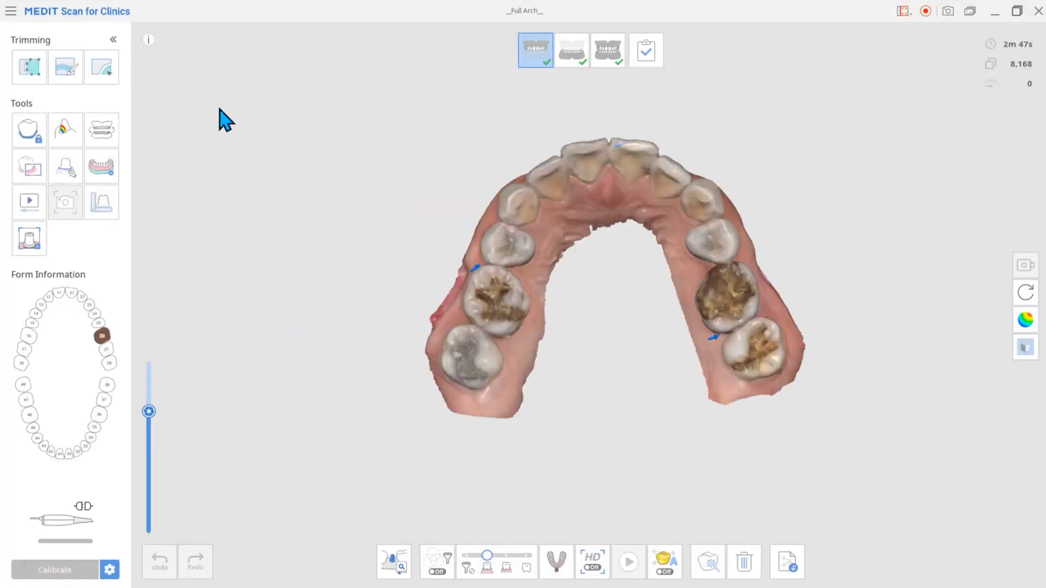
left_click(112, 39)
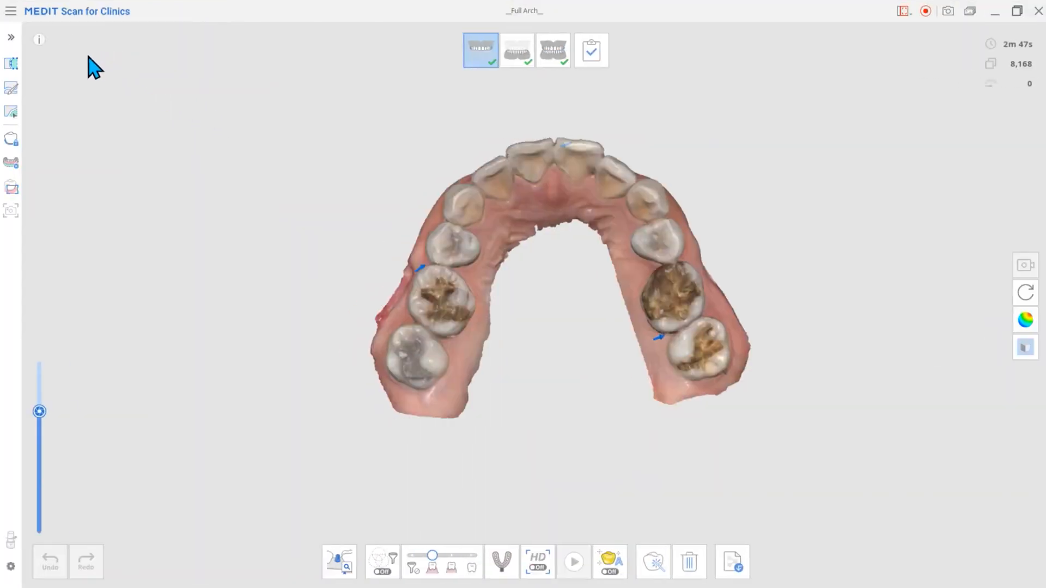
left_click(11, 37)
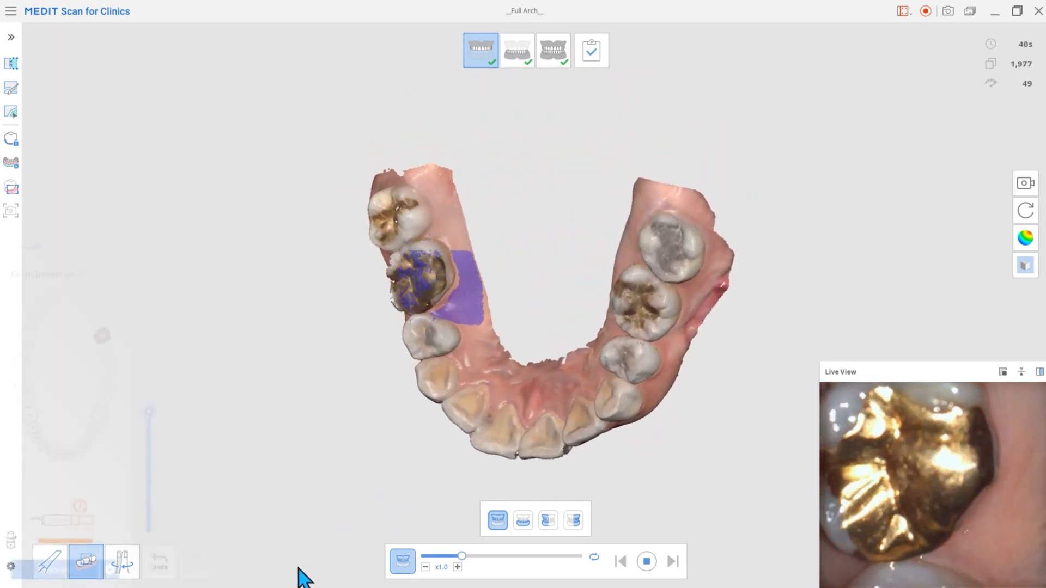
Show the arch scan without texture, then as a reliability map, and bring up the main menu.
left_click(570, 49)
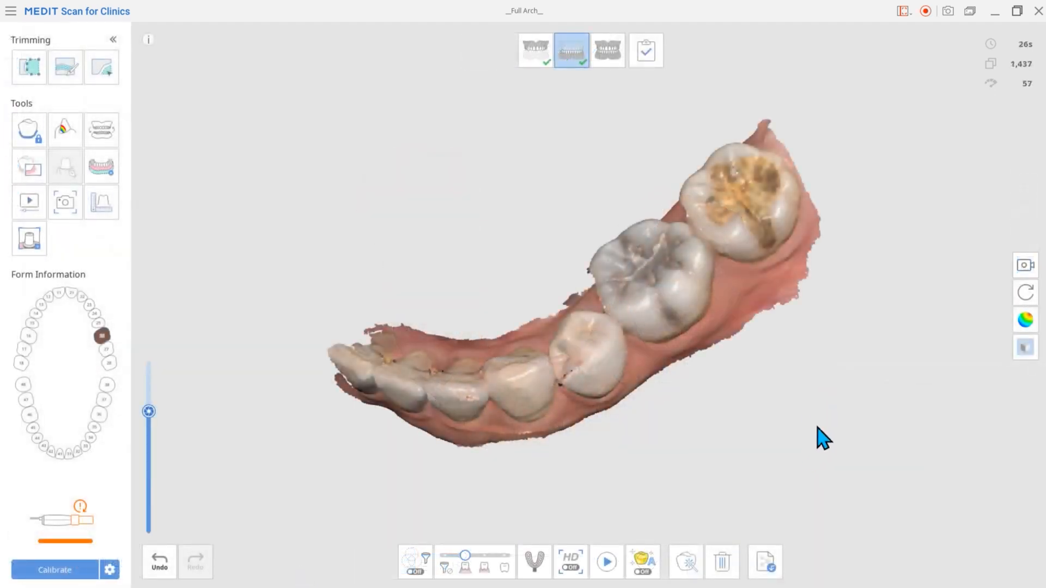
left_click(1026, 320)
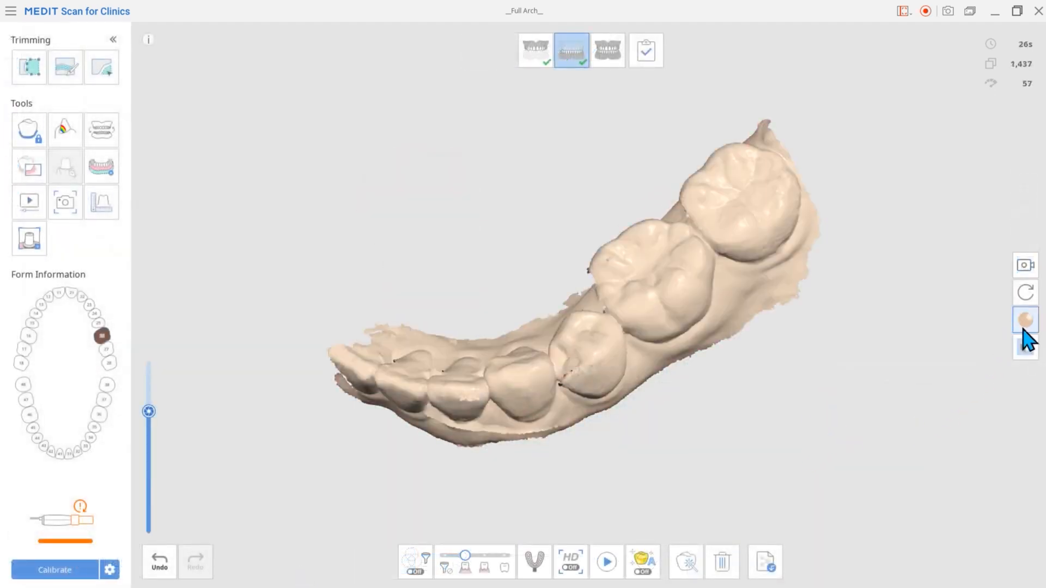
left_click(1025, 319)
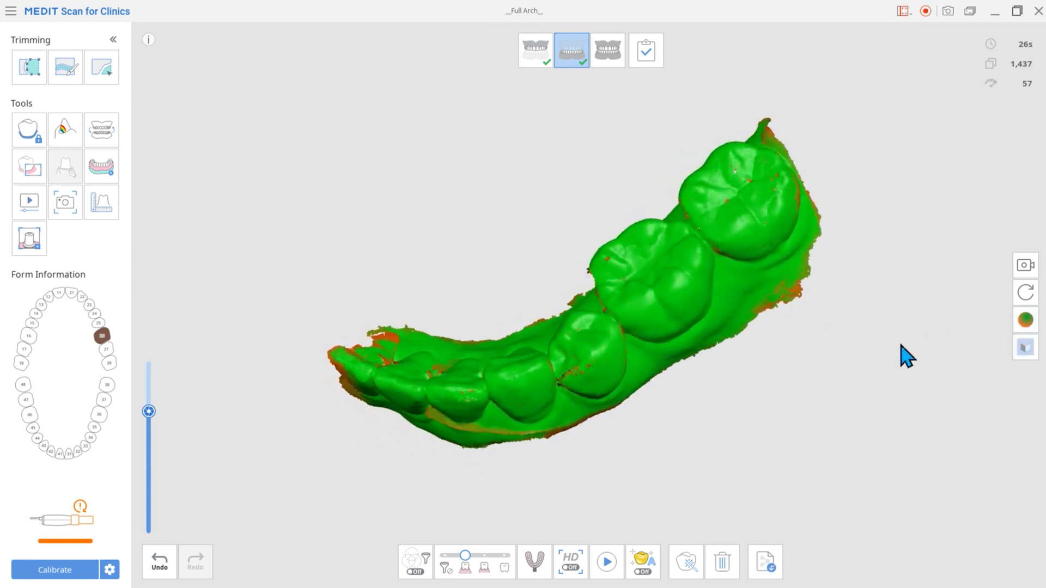
left_click(11, 11)
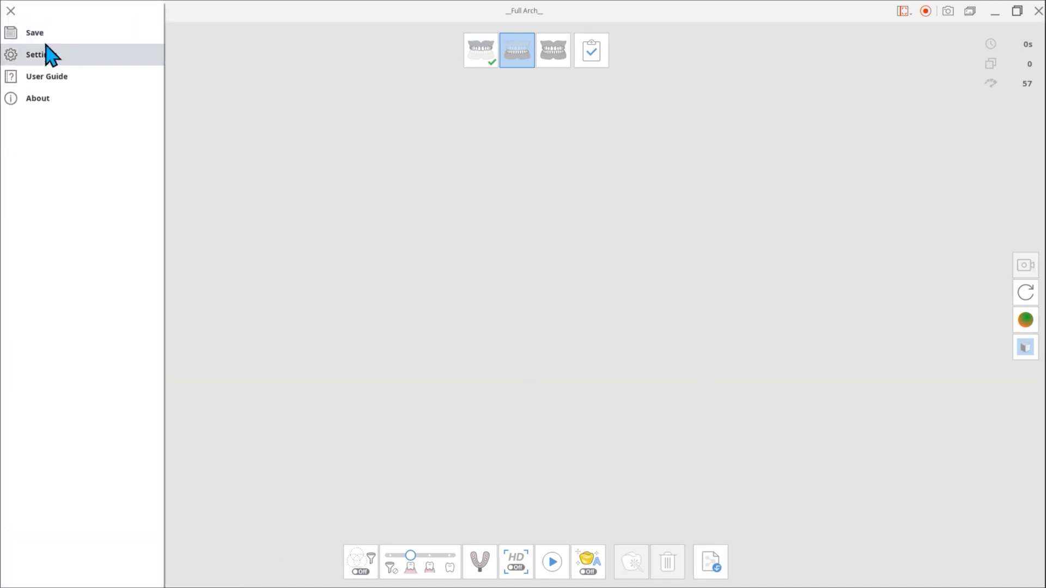
Capture more of the arch, then stop scanning so smart arrows mark the missing areas.
left_click(40, 54)
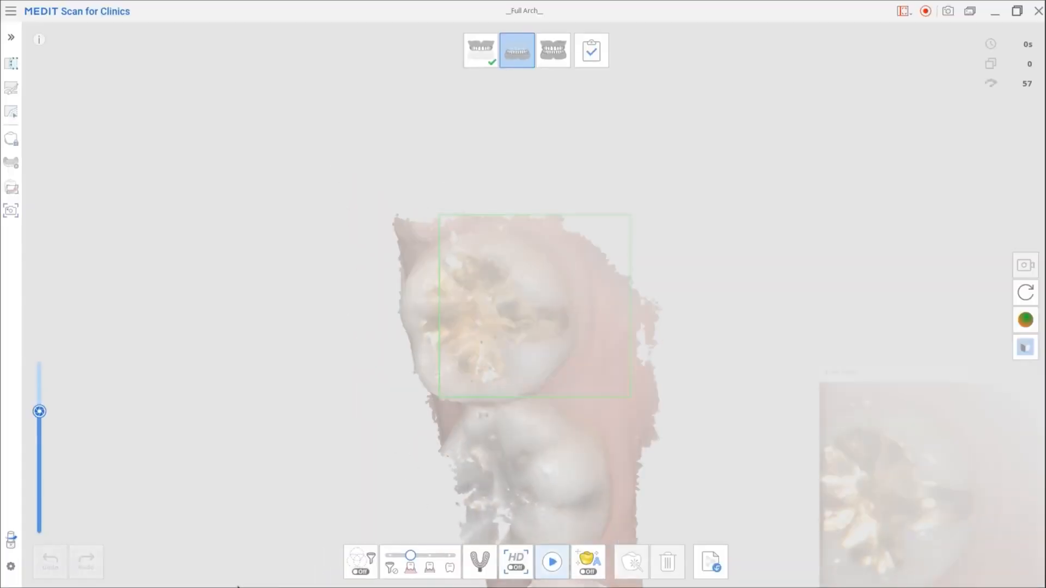
left_click(552, 562)
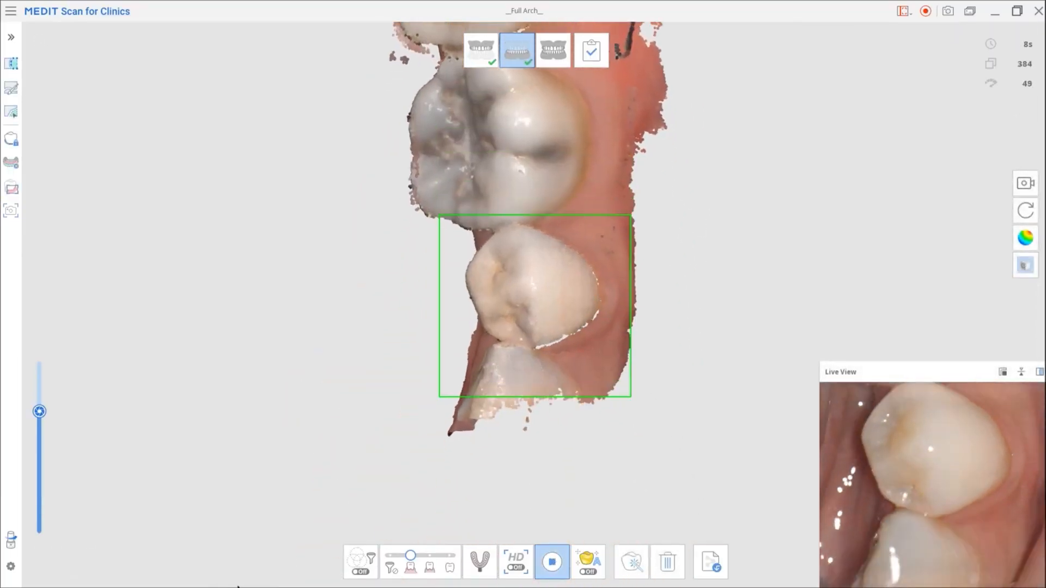
left_click(552, 563)
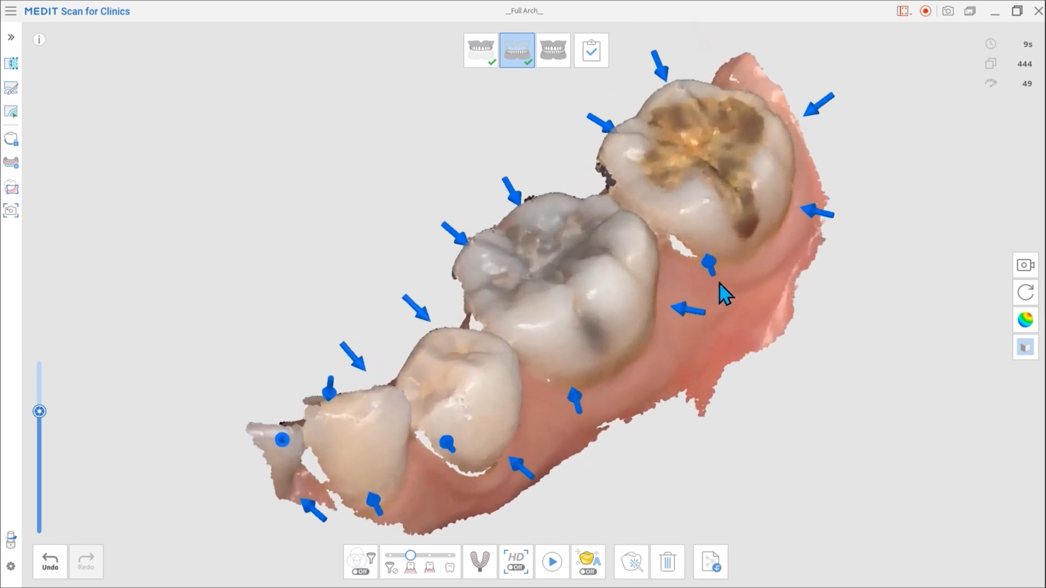
left_click(552, 563)
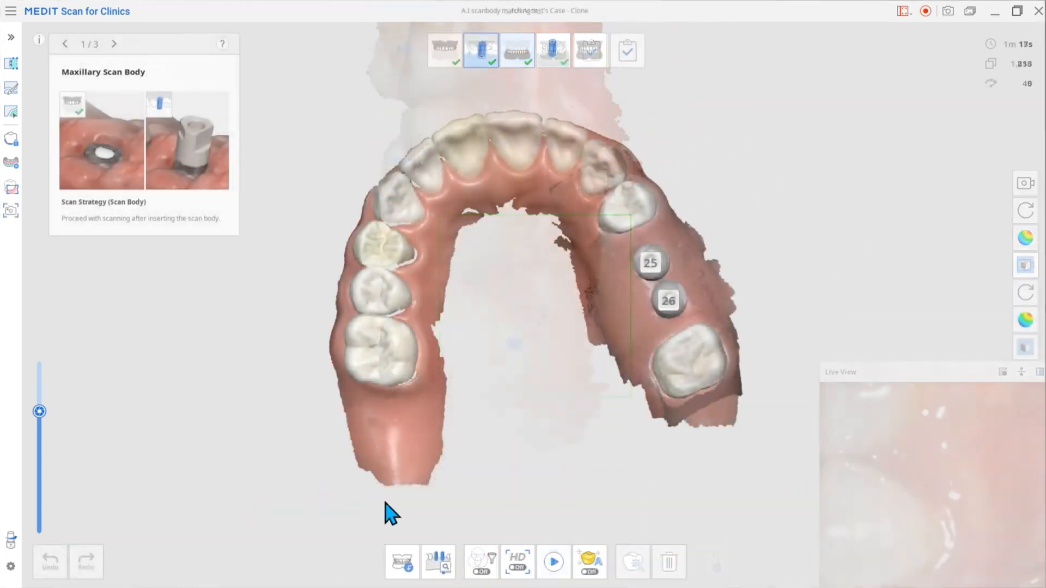
Start scan body matching and browse the Scan Body Library, trying a 3dBiotech type.
left_click(437, 561)
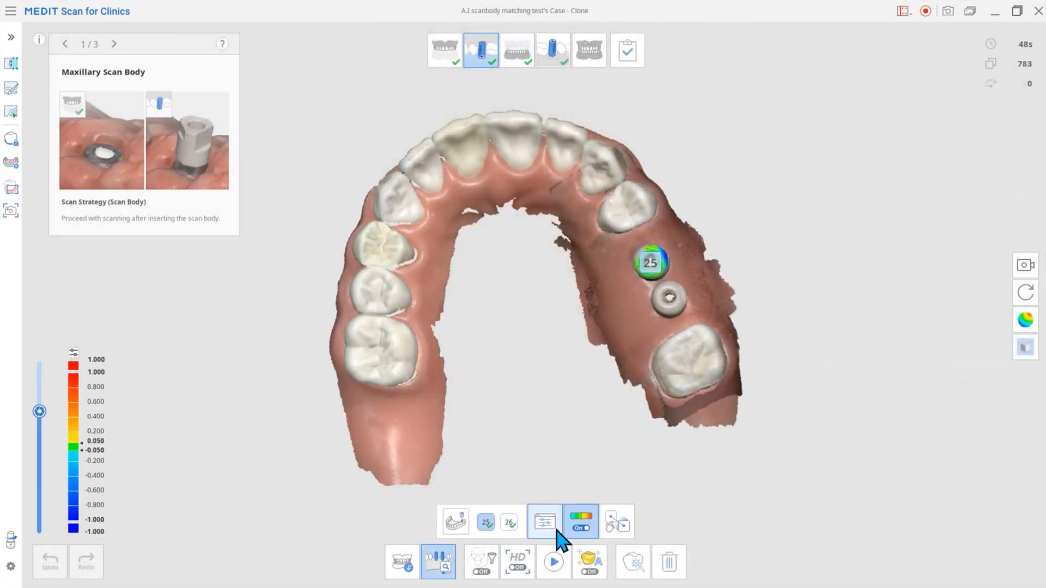
left_click(438, 561)
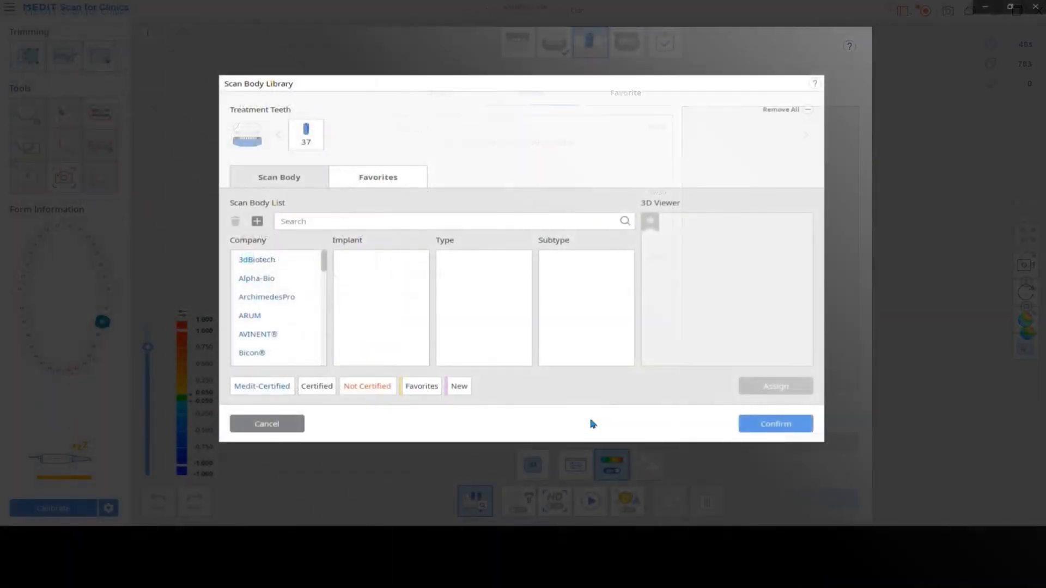
left_click(257, 260)
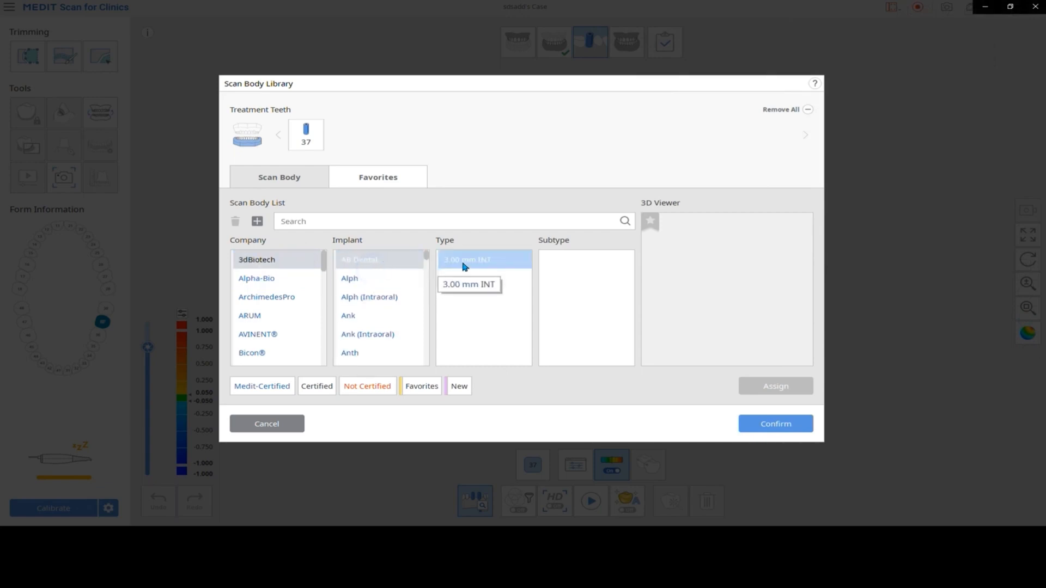
Choose the Dentium SuperLine custom abutment and assign it to scan body 25 for A.I. matching.
left_click(467, 260)
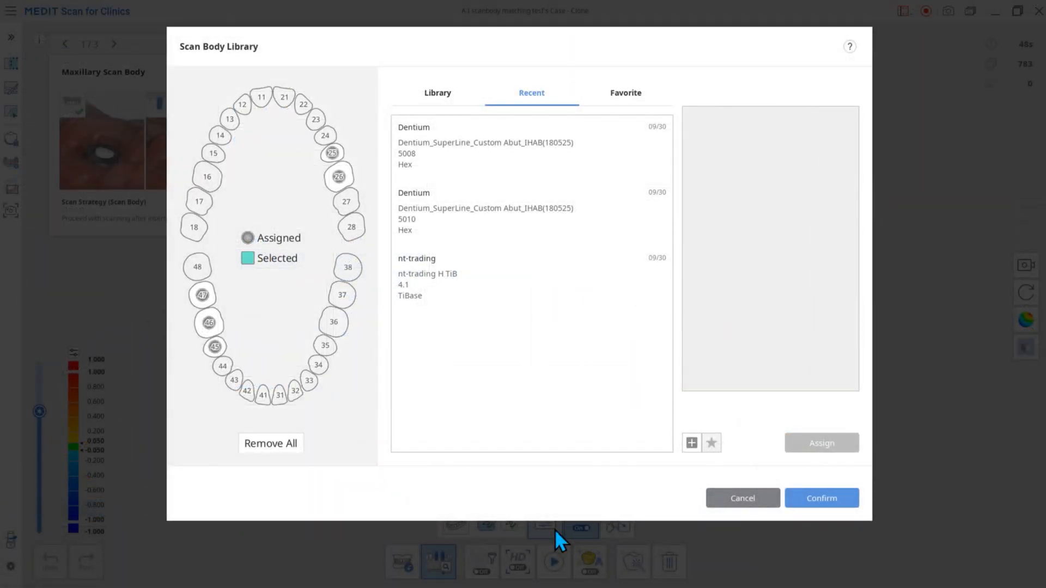
left_click(437, 93)
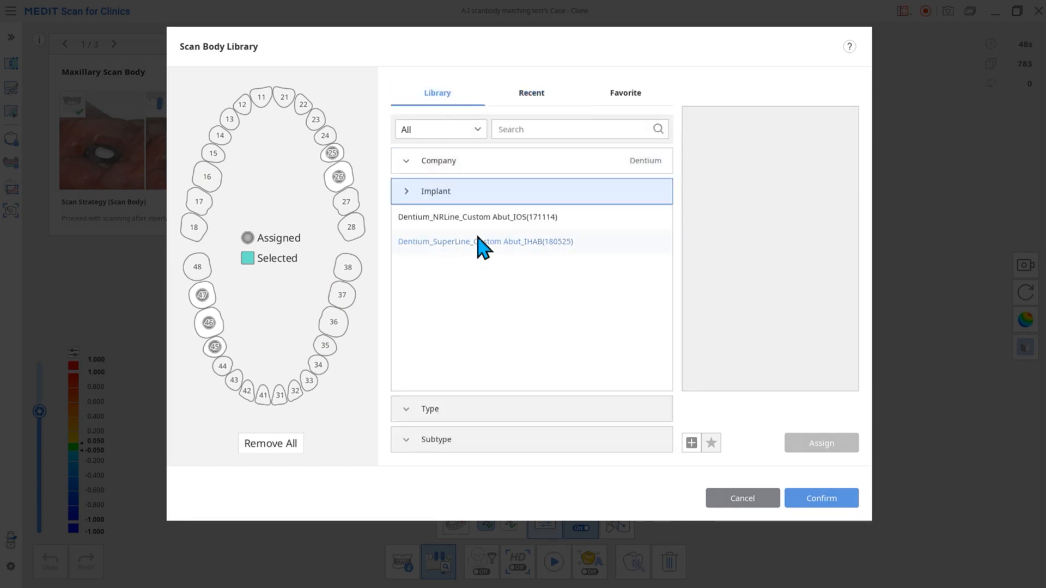
left_click(483, 242)
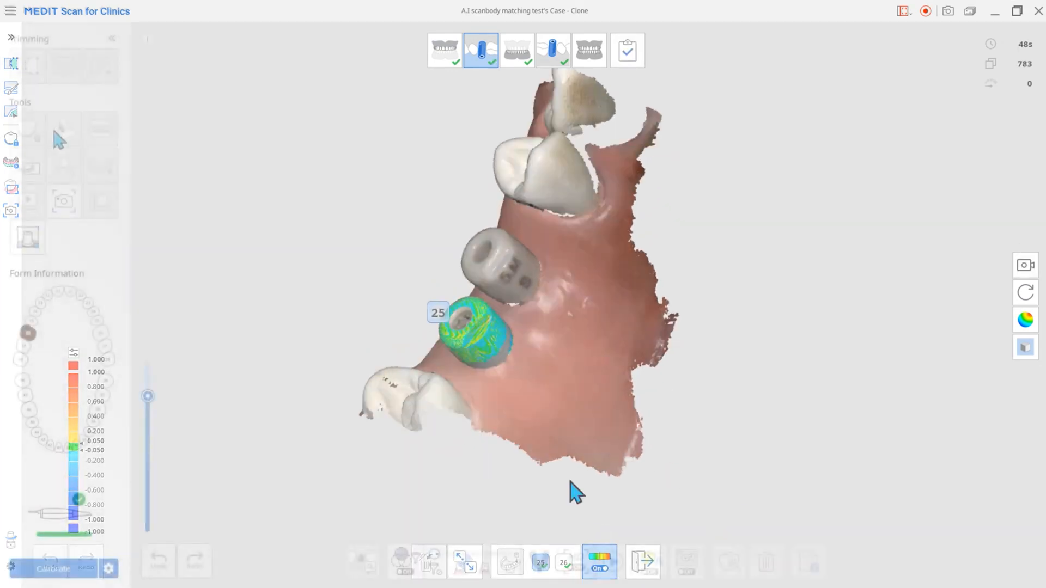
mouse_move(54, 307)
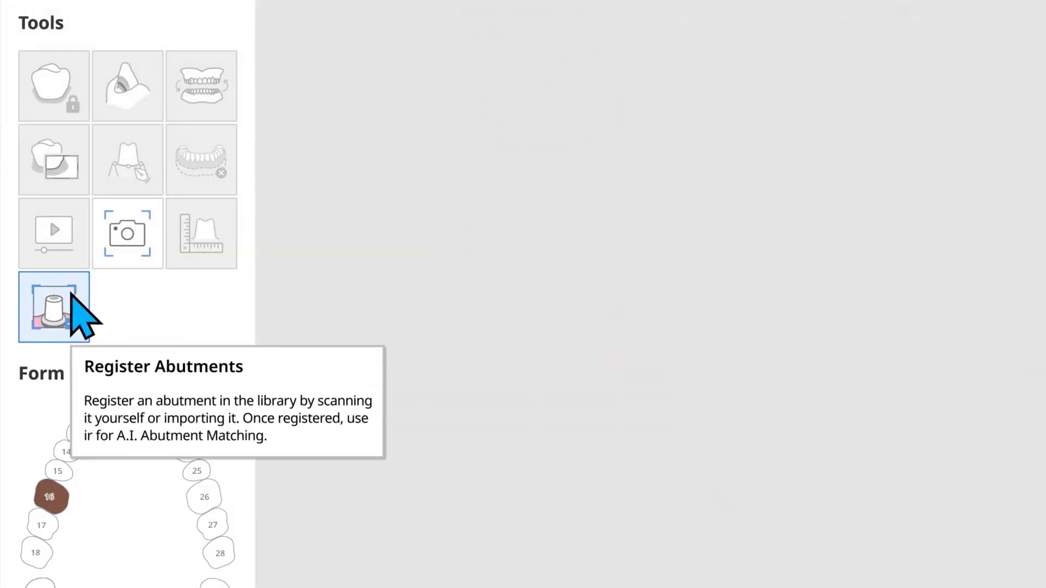
Register the scanned abutment to the library via Tools > Register Abutments.
left_click(54, 307)
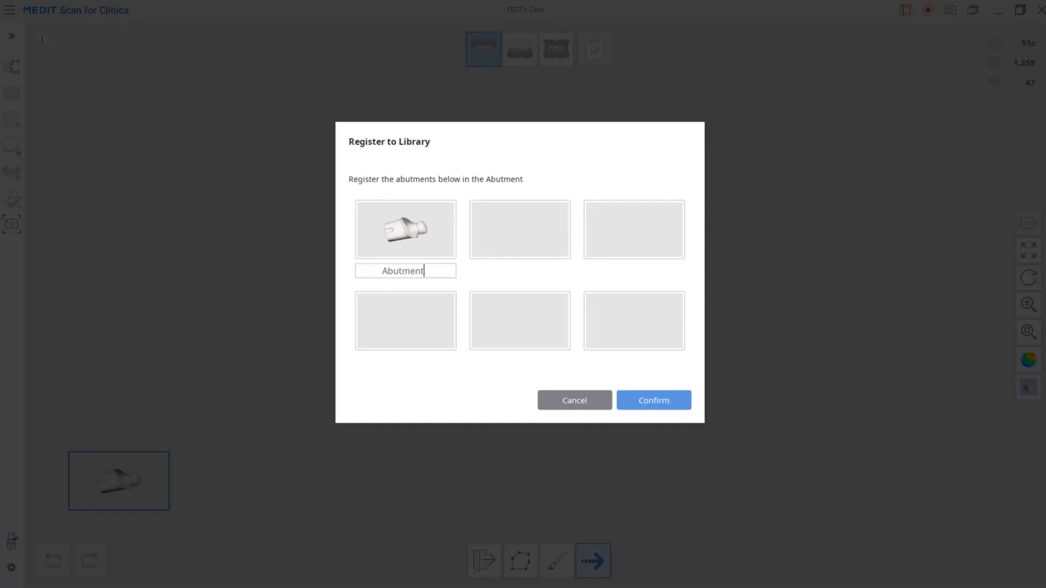
left_click(653, 400)
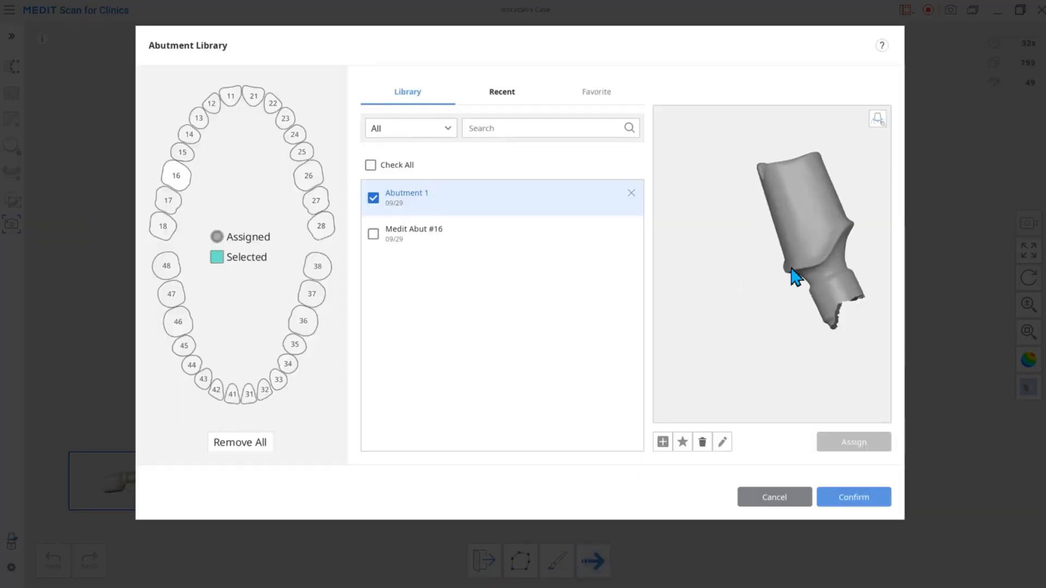
left_click(853, 497)
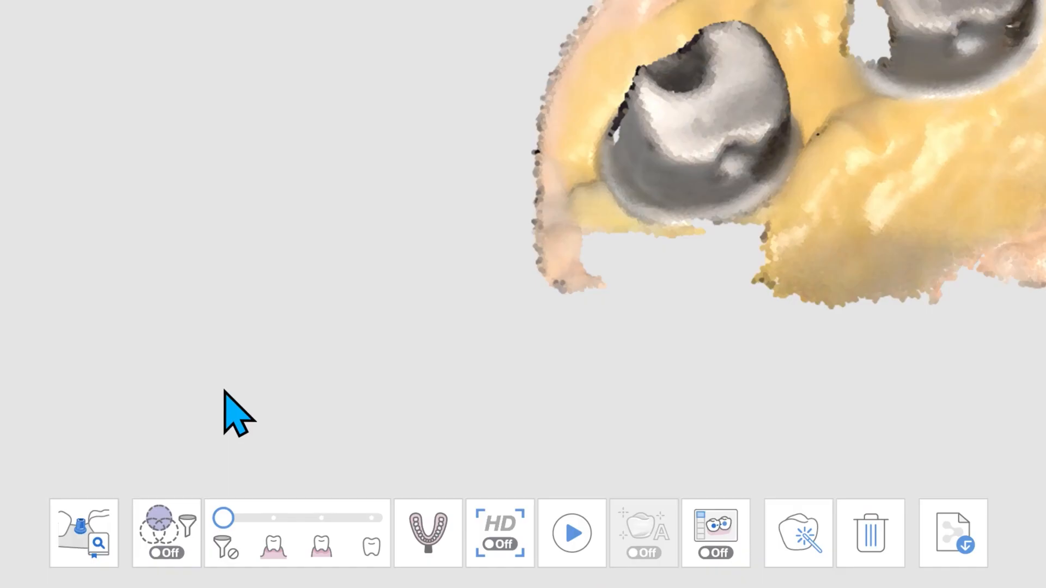
From the Abutment Library, assign Medit Abut #16 to tooth 16.
left_click(84, 533)
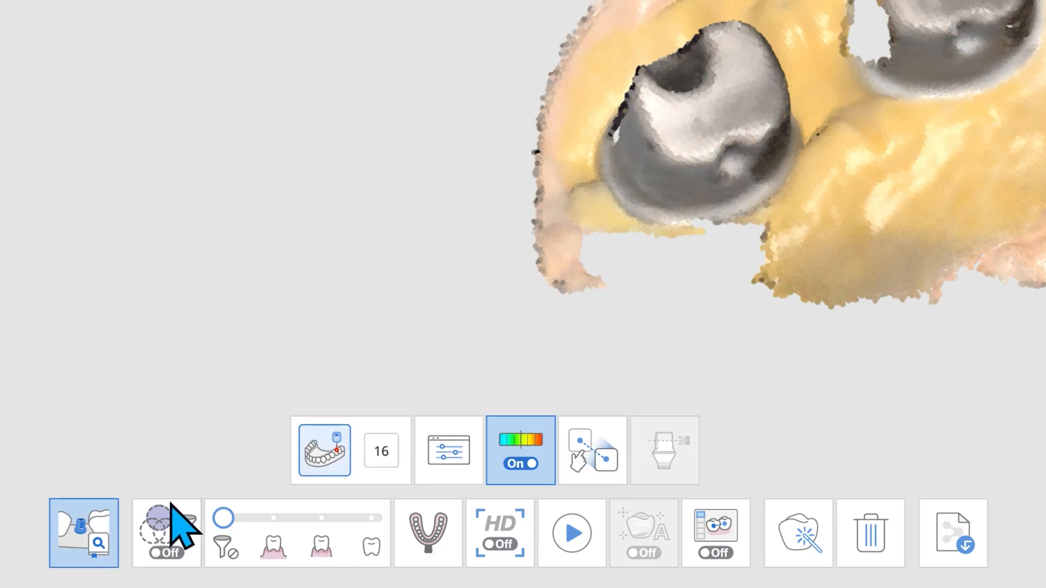
left_click(448, 450)
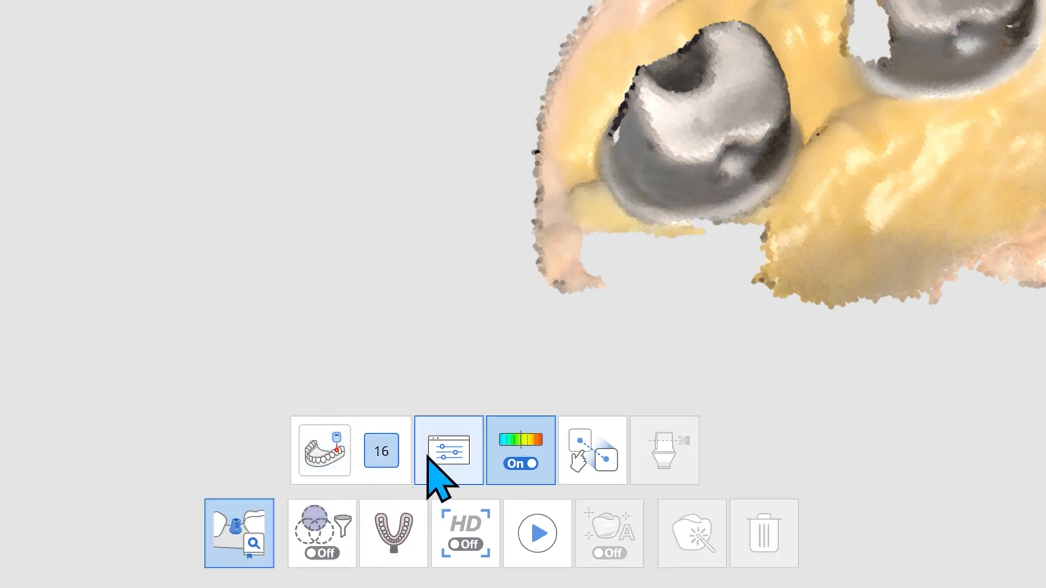
left_click(448, 450)
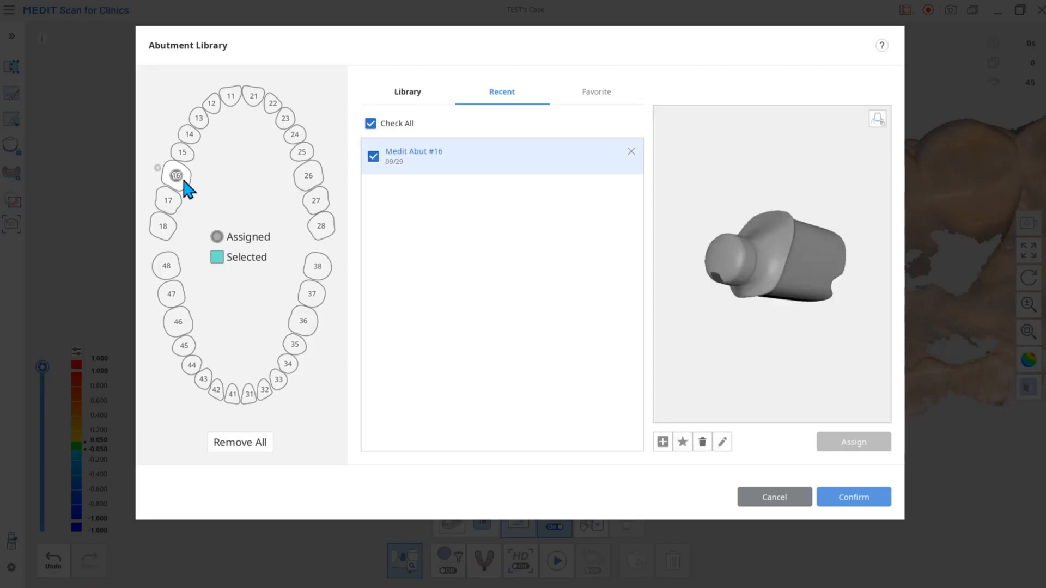
left_click(852, 497)
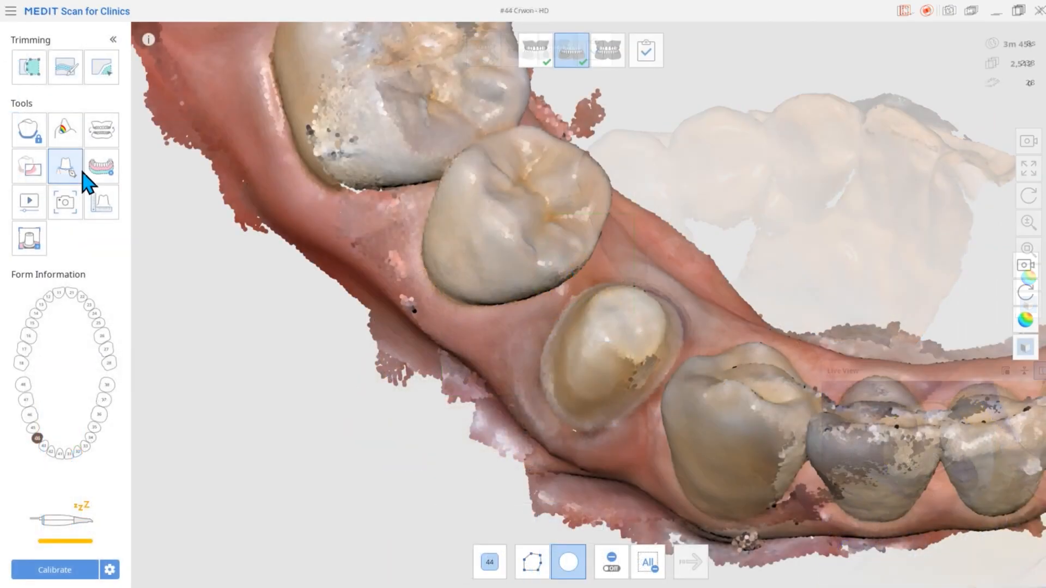
mouse_move(64, 166)
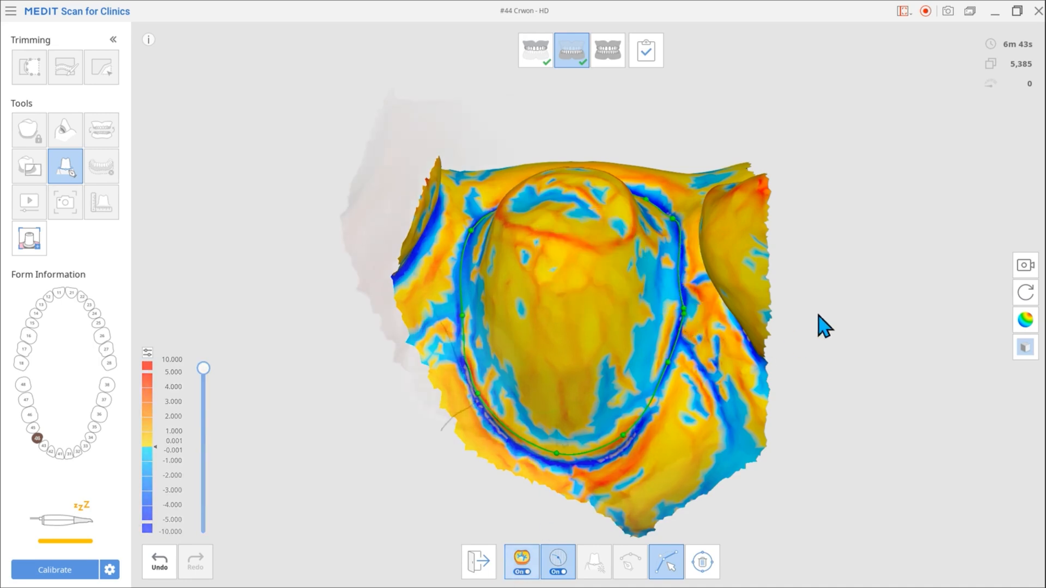
Drag a point to refine the margin line around the tooth 44 preparation.
left_click(520, 561)
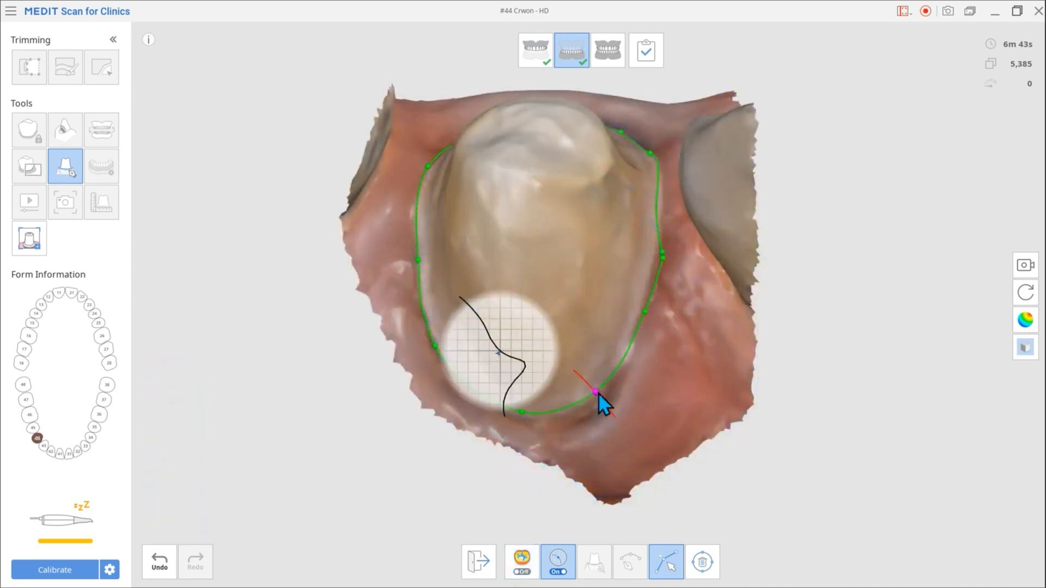